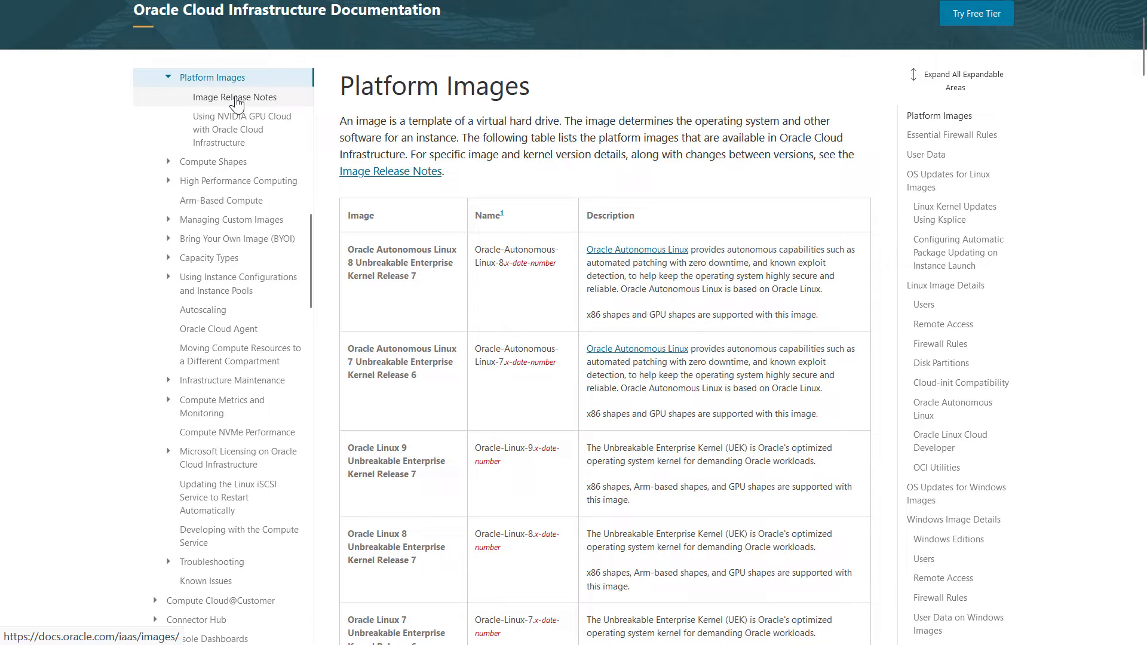
# Open the Image Release Notes page and scroll through the All Image Families list.
pyautogui.click(234, 97)
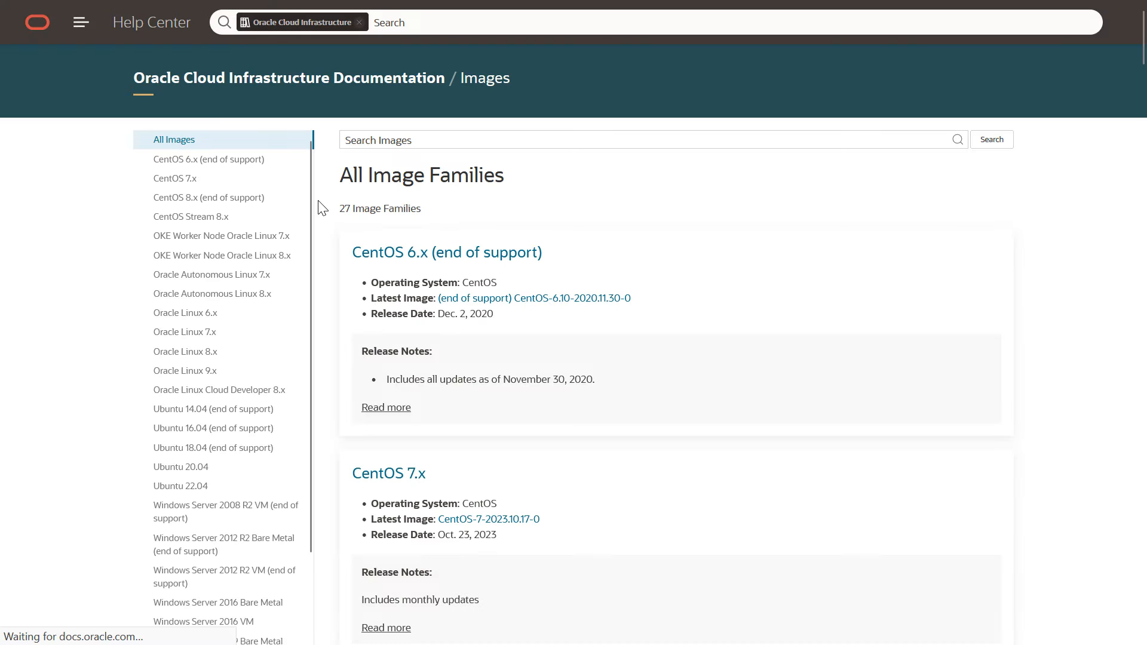
pyautogui.scroll(-3)
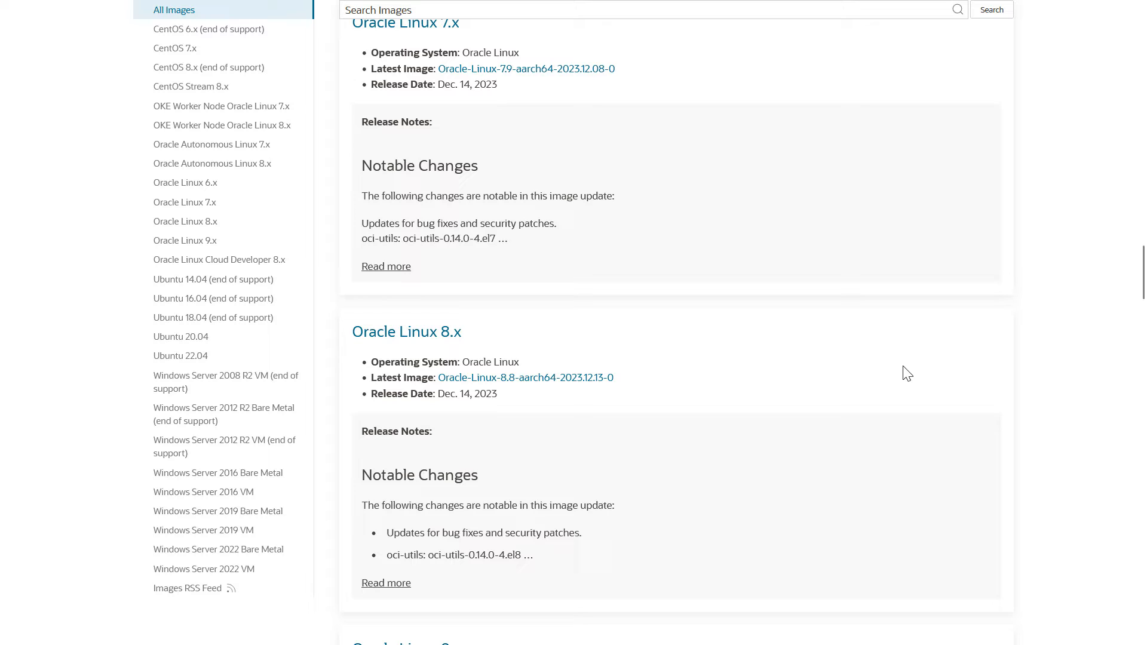
pyautogui.moveTo(631, 391)
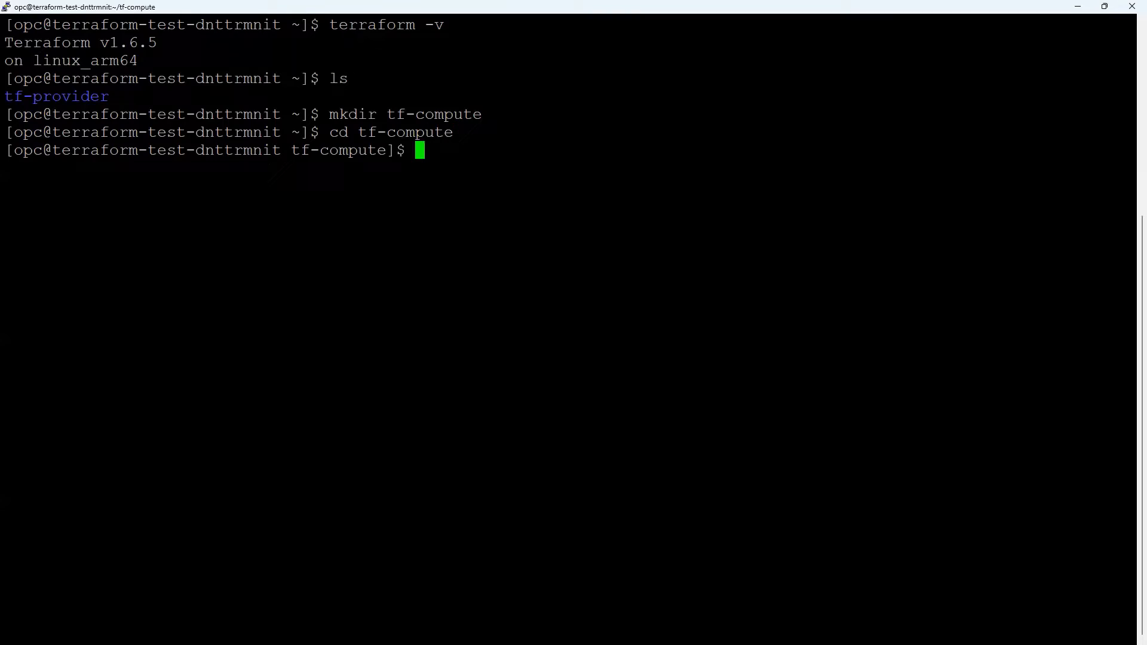
# Make a tf-compute directory and copy tf-provider/provider.tf into it.
pyautogui.write('ls')
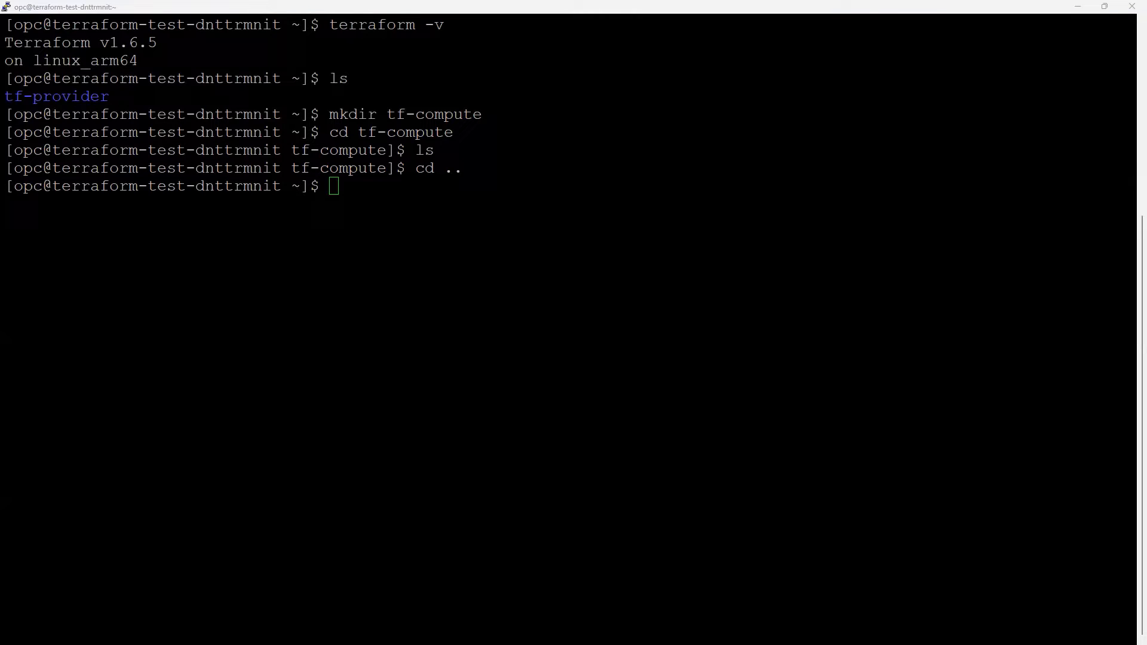
pyautogui.write('cp tf-provider/provider.tf tf-compute/')
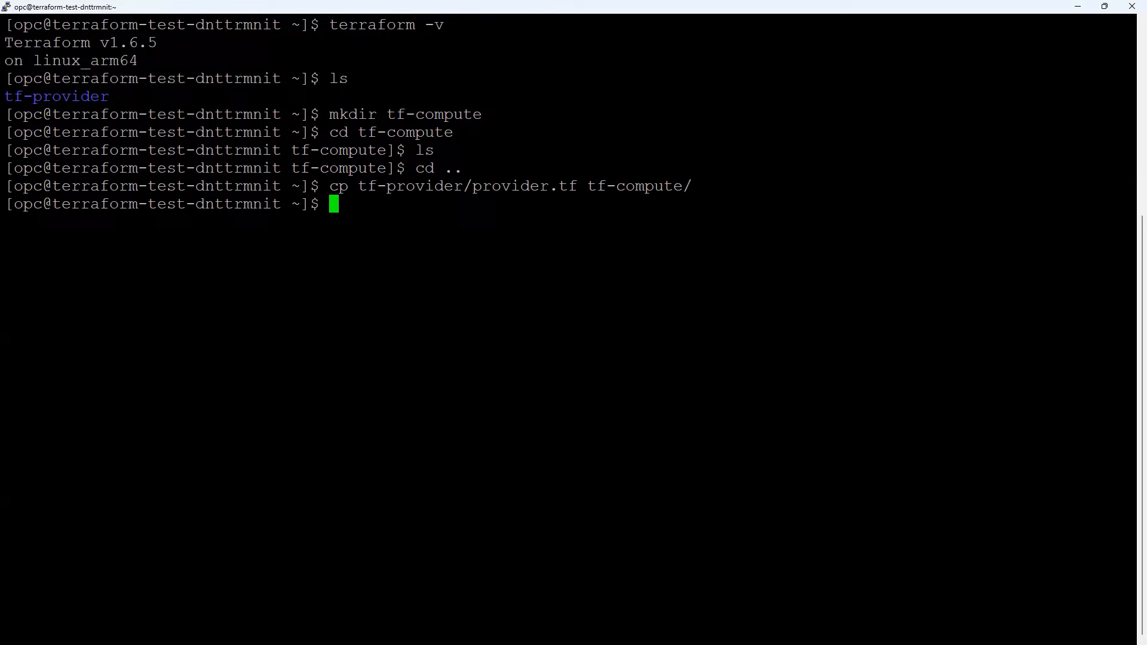
# Copy tf-provider/availability-domains.tf into tf-compute and cd into tf-compute.
pyautogui.write('cp tf-provider/availability-domains.tf tf-compute/')
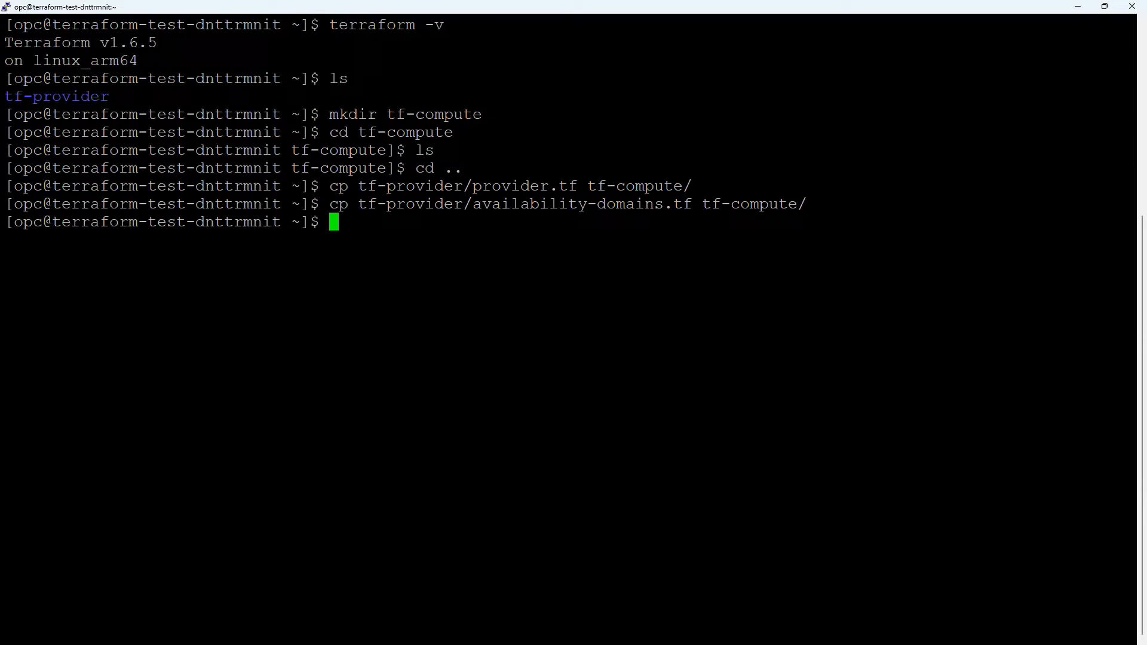
pyautogui.write('cd tf')
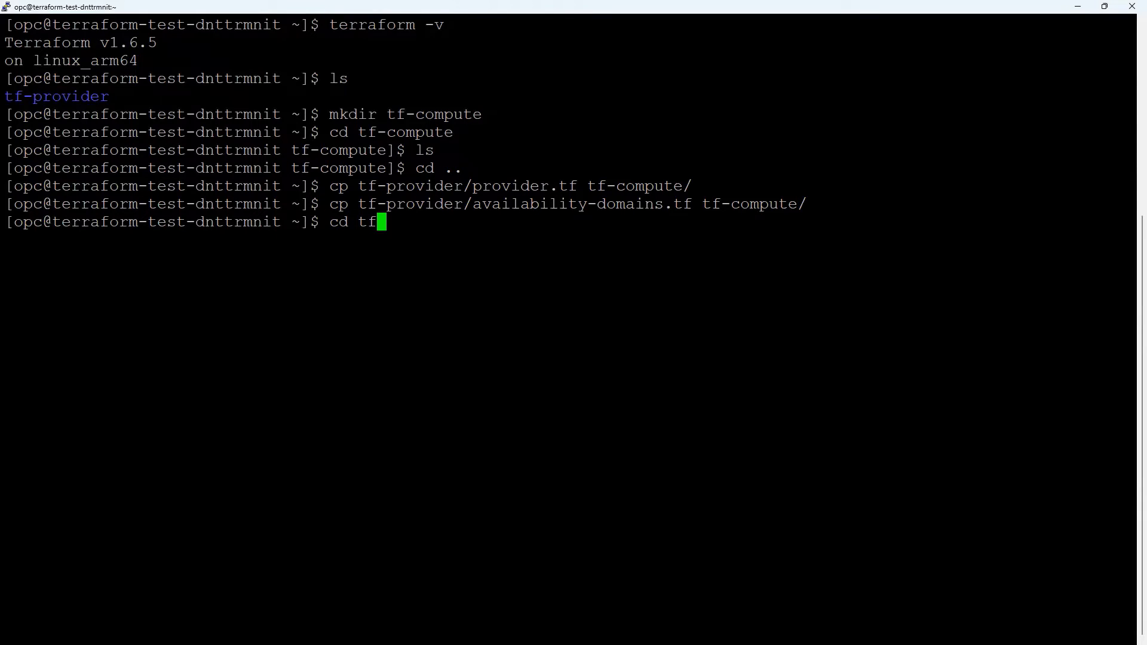
pyautogui.write('-compute')
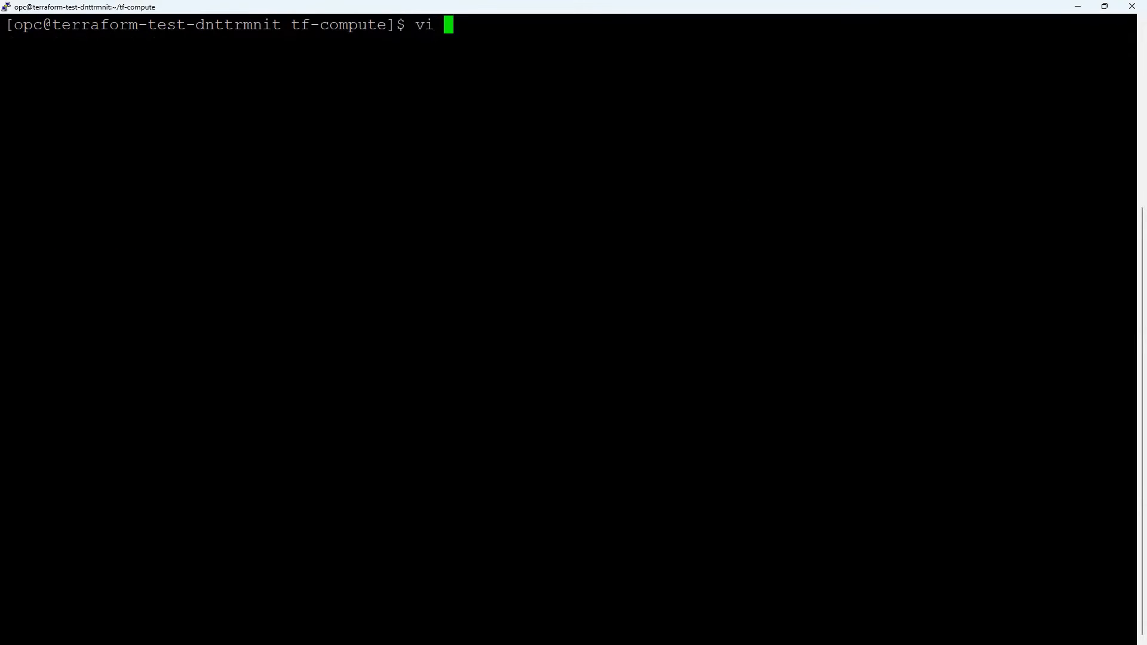
# Write an outputs.tf file with the first-availability-domain output block in vi and save it.
pyautogui.write('outputs')
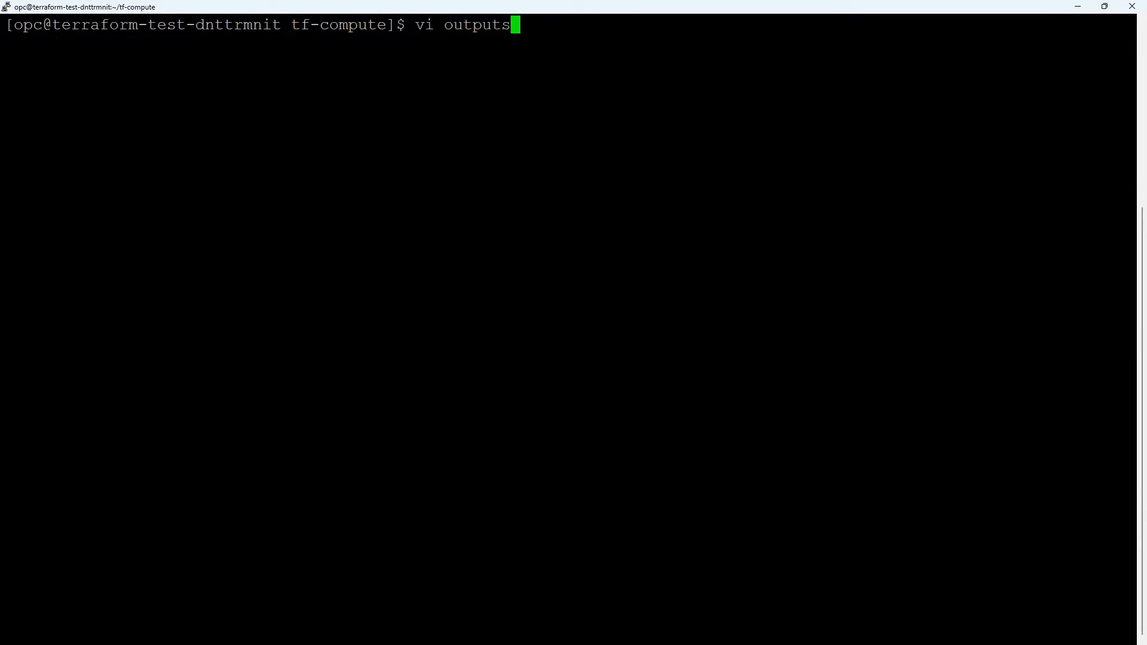
pyautogui.write('.tf')
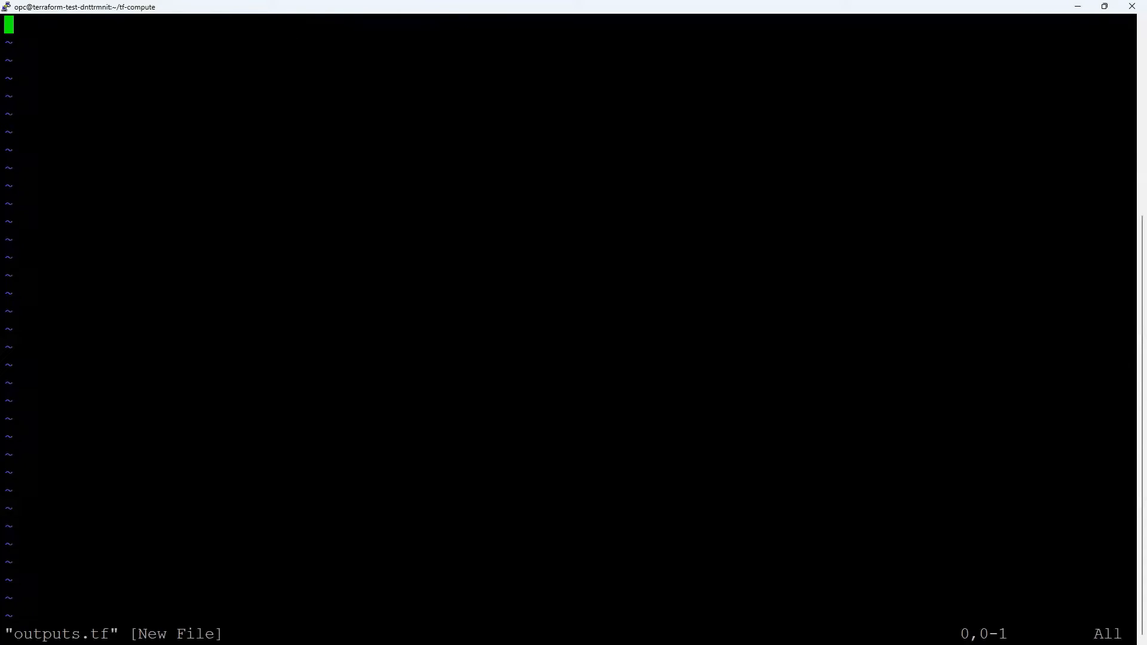
pyautogui.press('i')
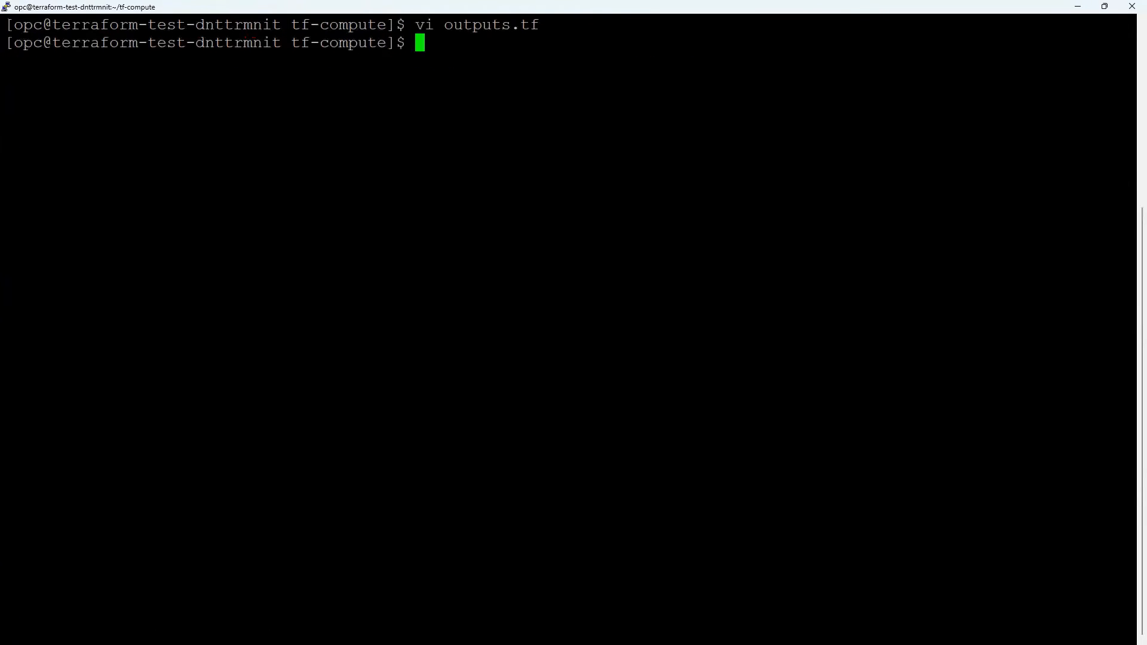
pyautogui.write('terraform init')
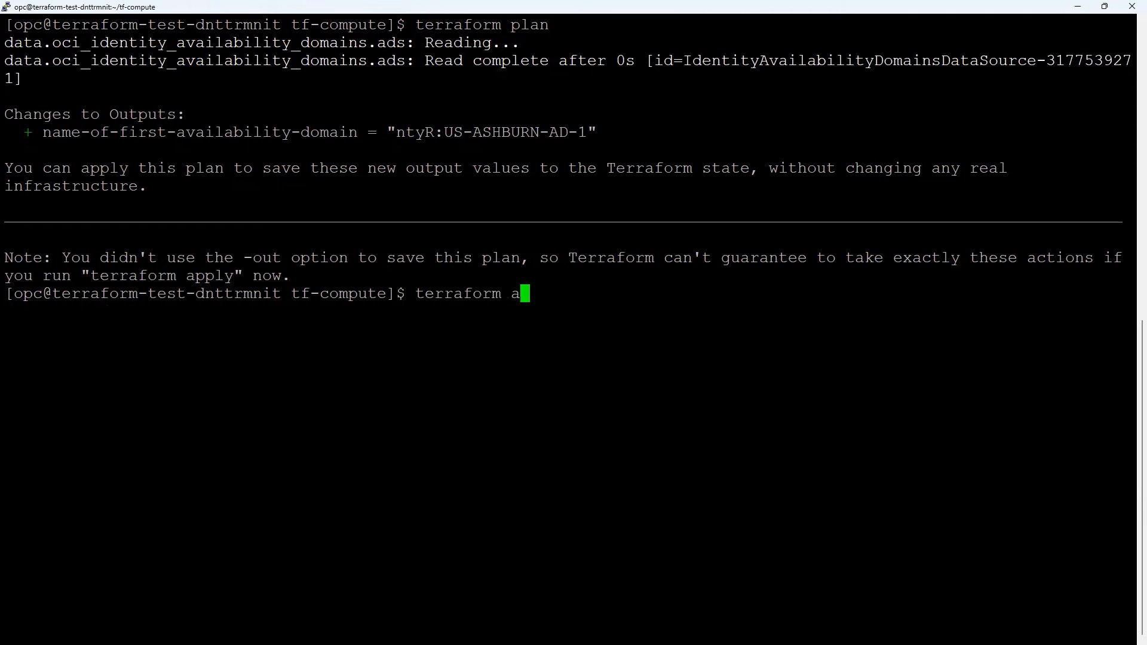
# Run terraform apply, confirm with yes, and output ntyR:US-ASHBURN-AD-1.
pyautogui.write('pply')
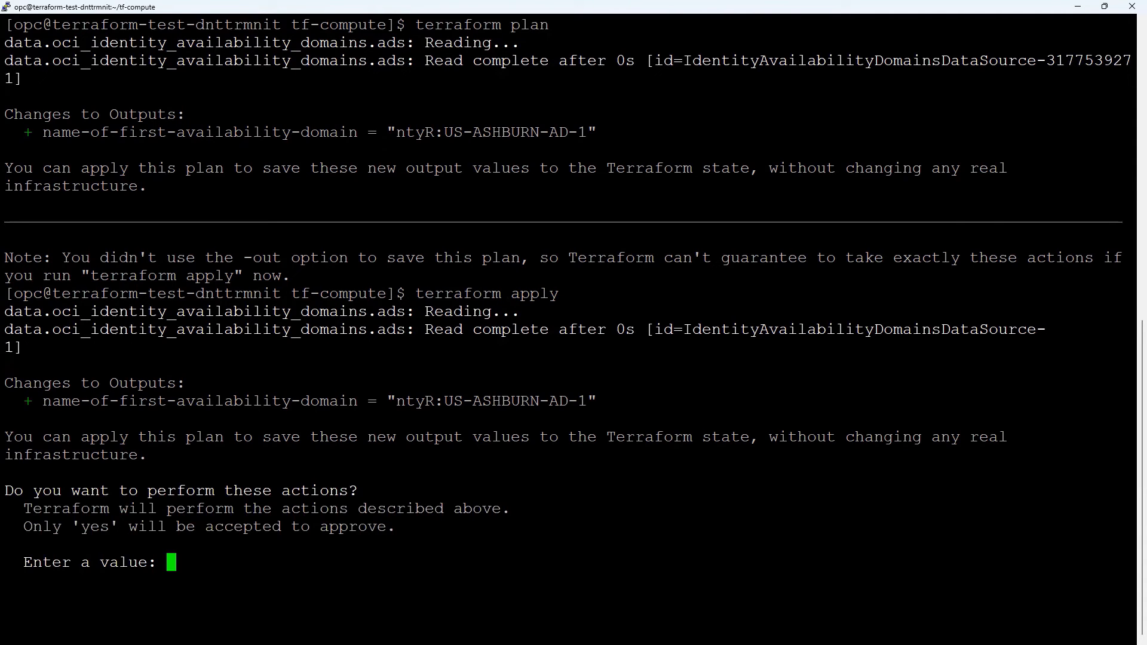
pyautogui.write('yes')
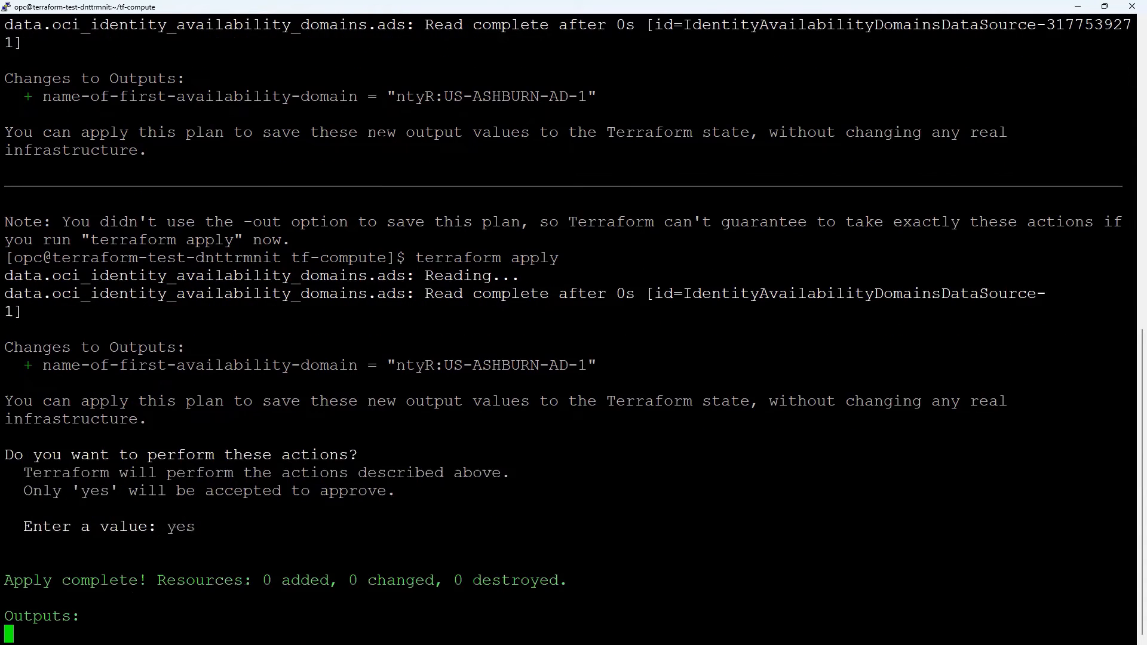
pyautogui.scroll(-3)
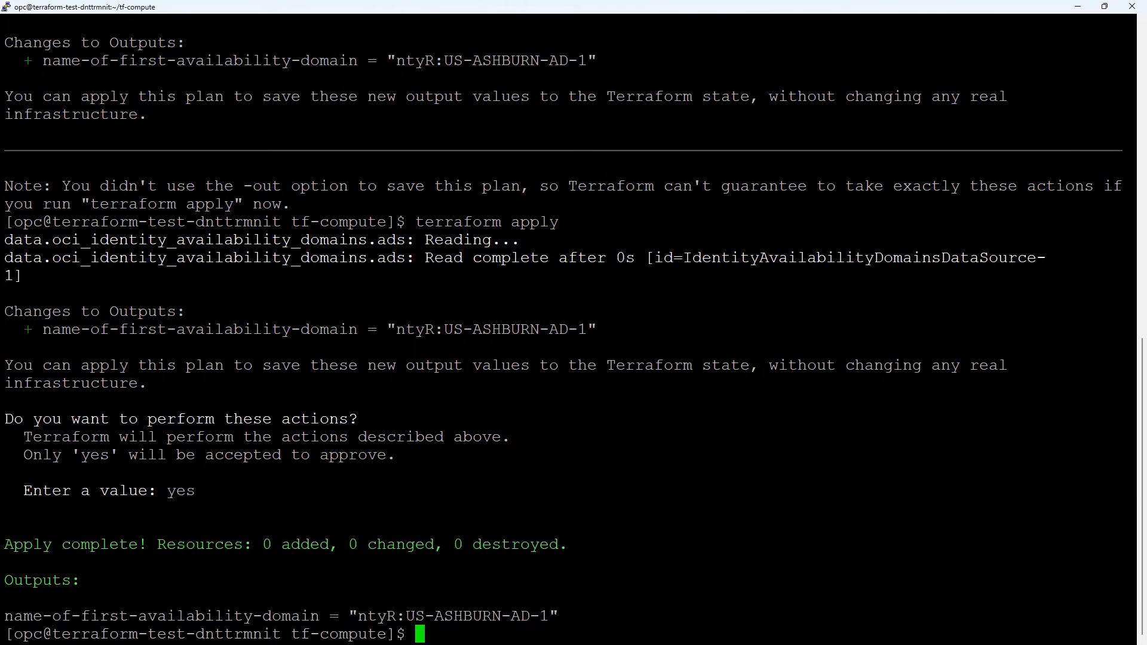
pyautogui.write('vi compute')
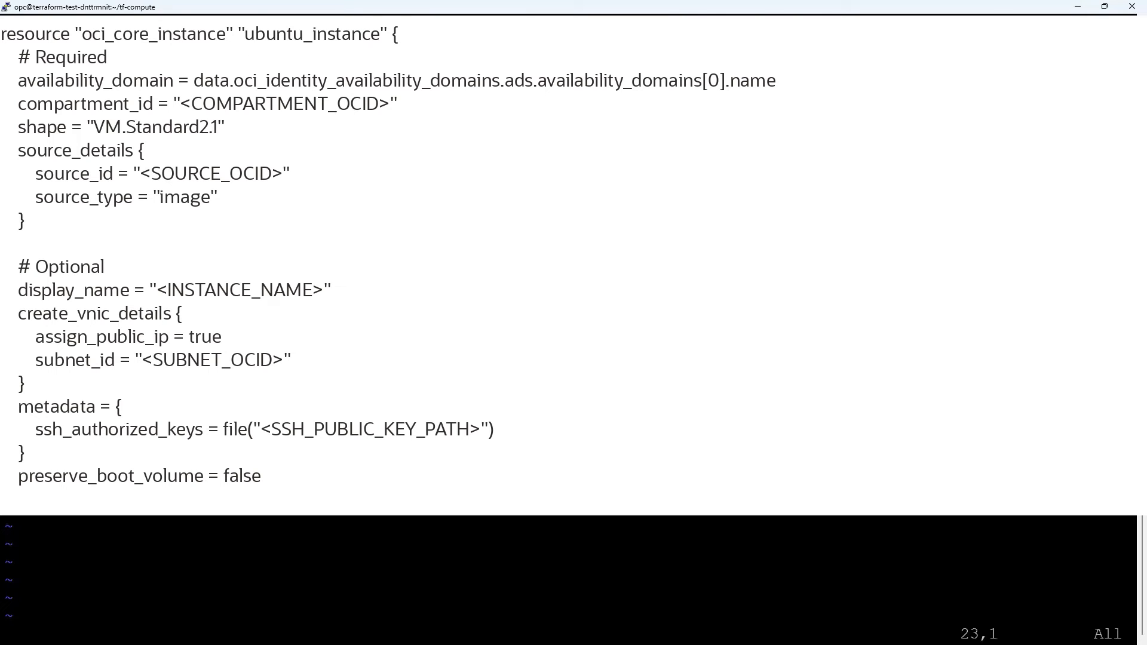
# Save compute.tf with the oci_core_instance resource and add a public-ip-for-compute-instance output to outputs.tf.
pyautogui.write(':wq!')
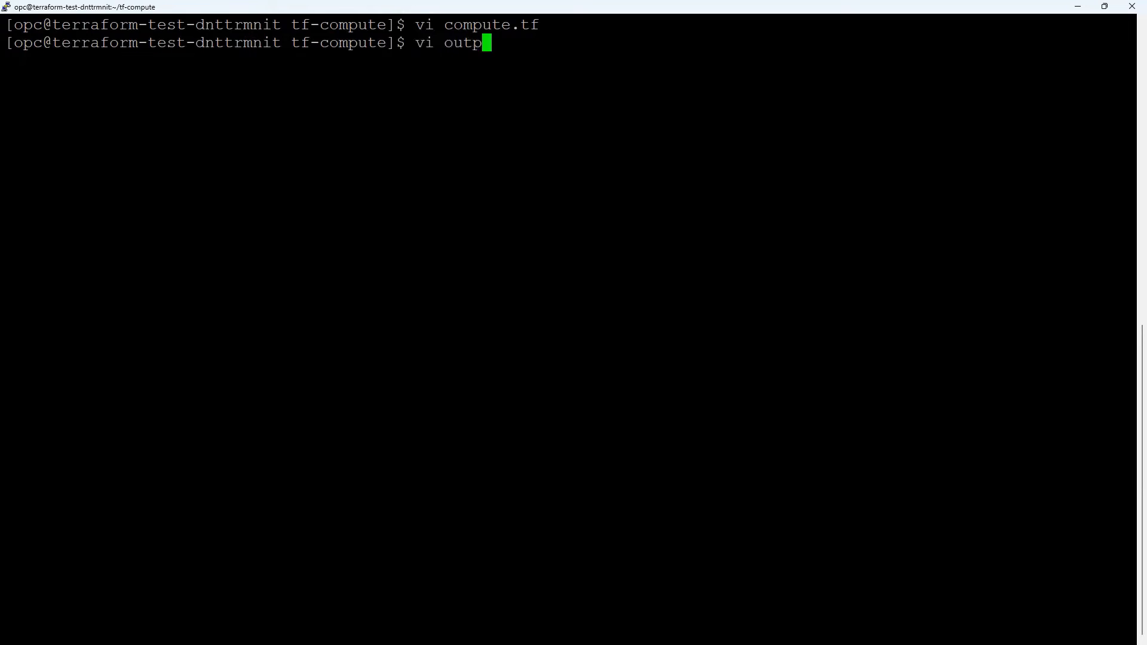
pyautogui.write('uts.t')
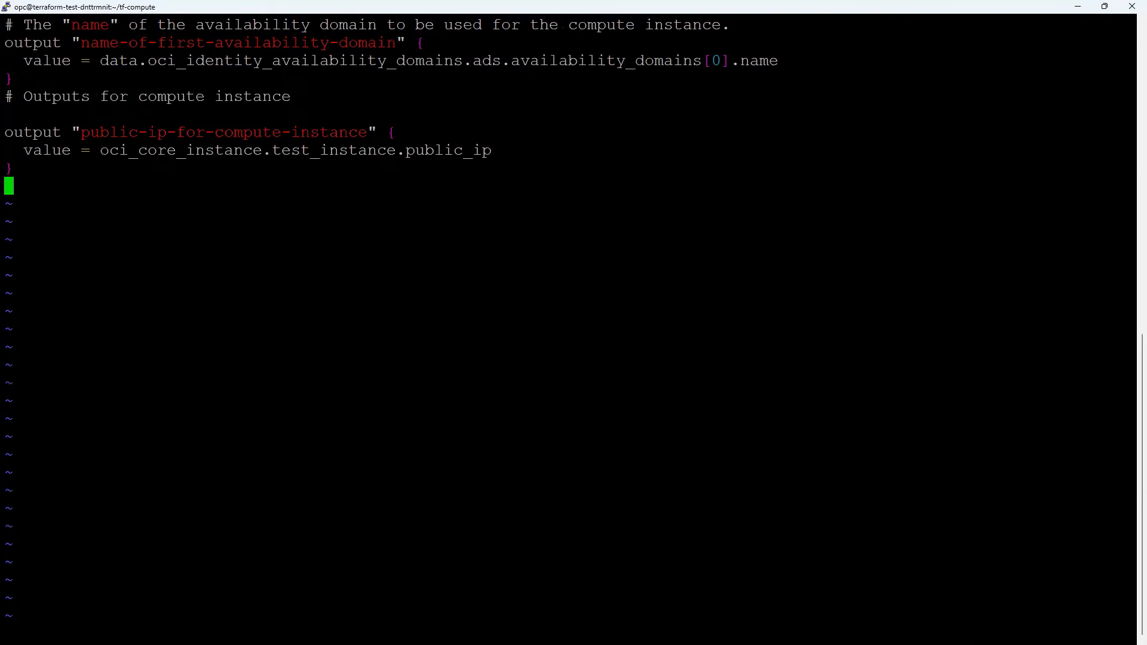
pyautogui.write(':wq!')
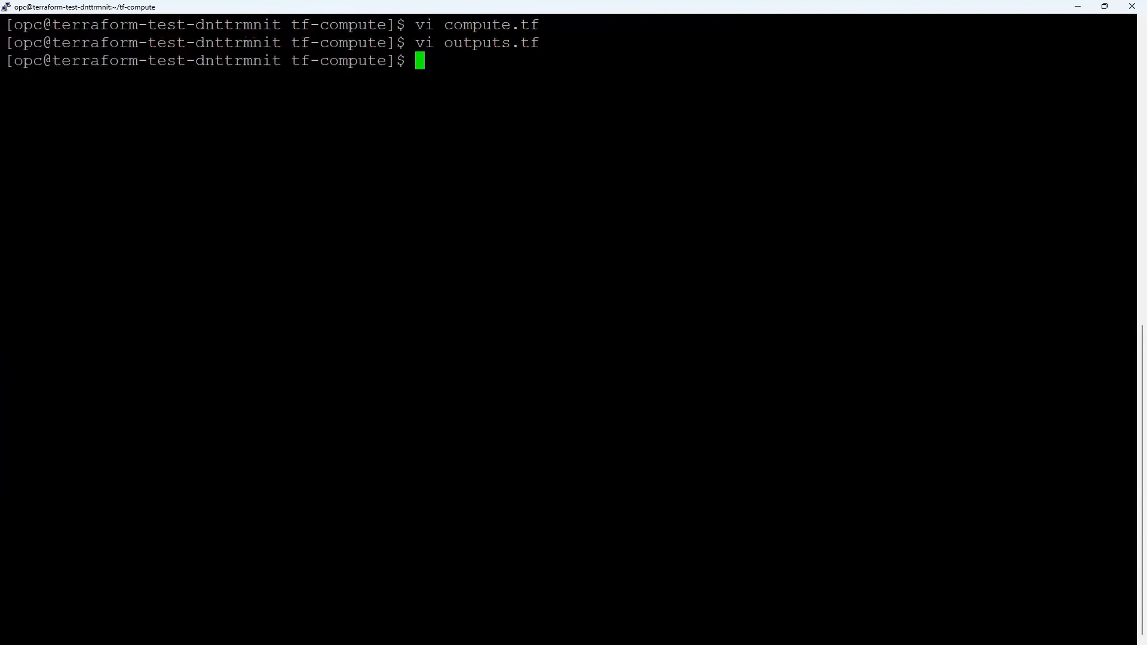
# Apply the Terraform config with yes to create the instance at 129.213.16.228.
pyautogui.write('terraform appl')
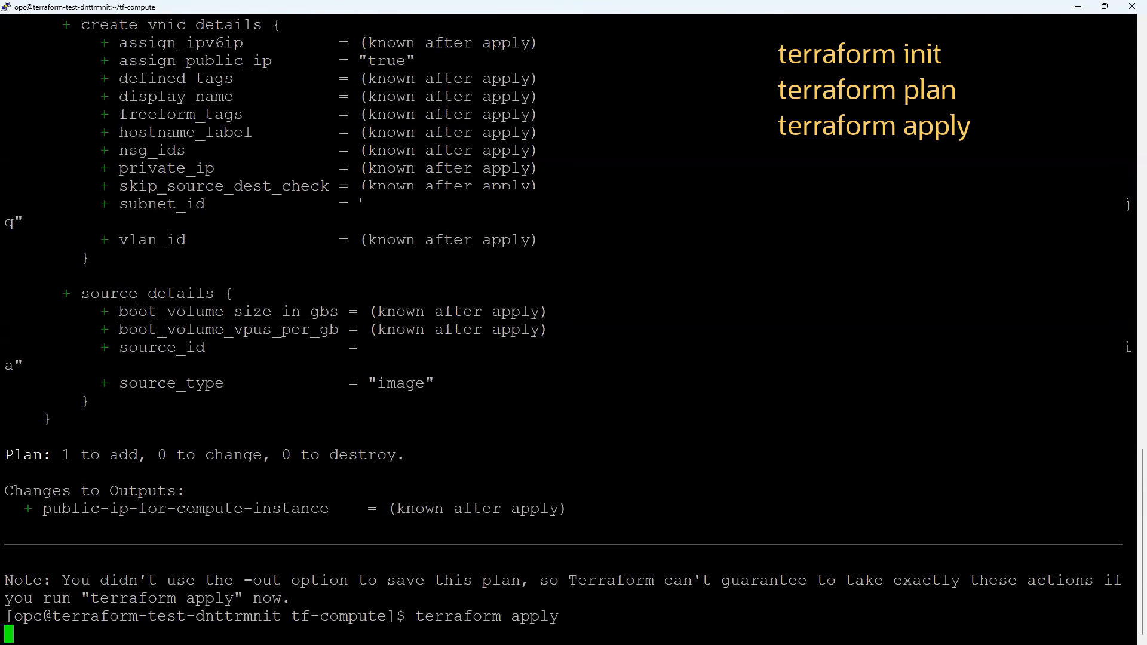
pyautogui.write('yes')
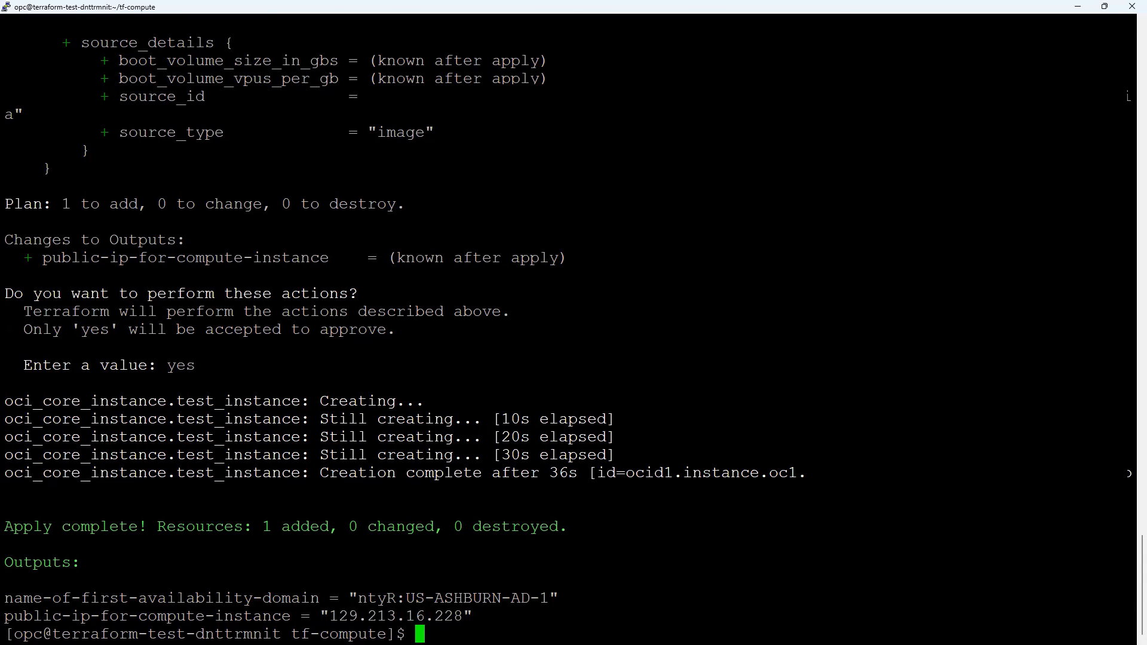
pyautogui.write('ssh')
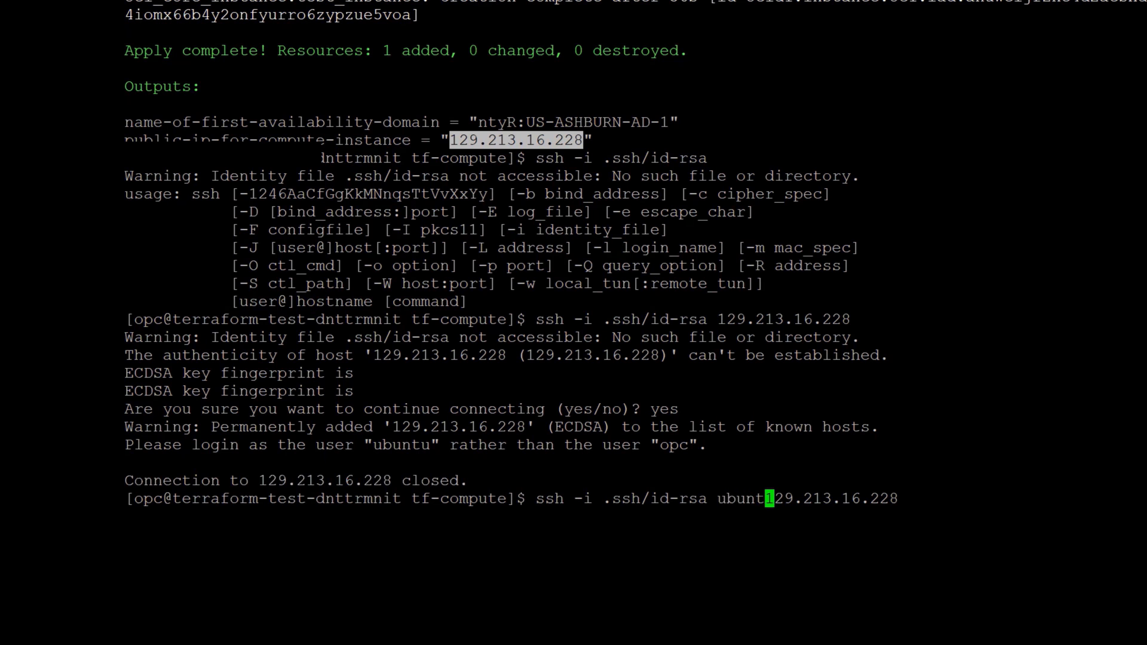
pyautogui.write('@')
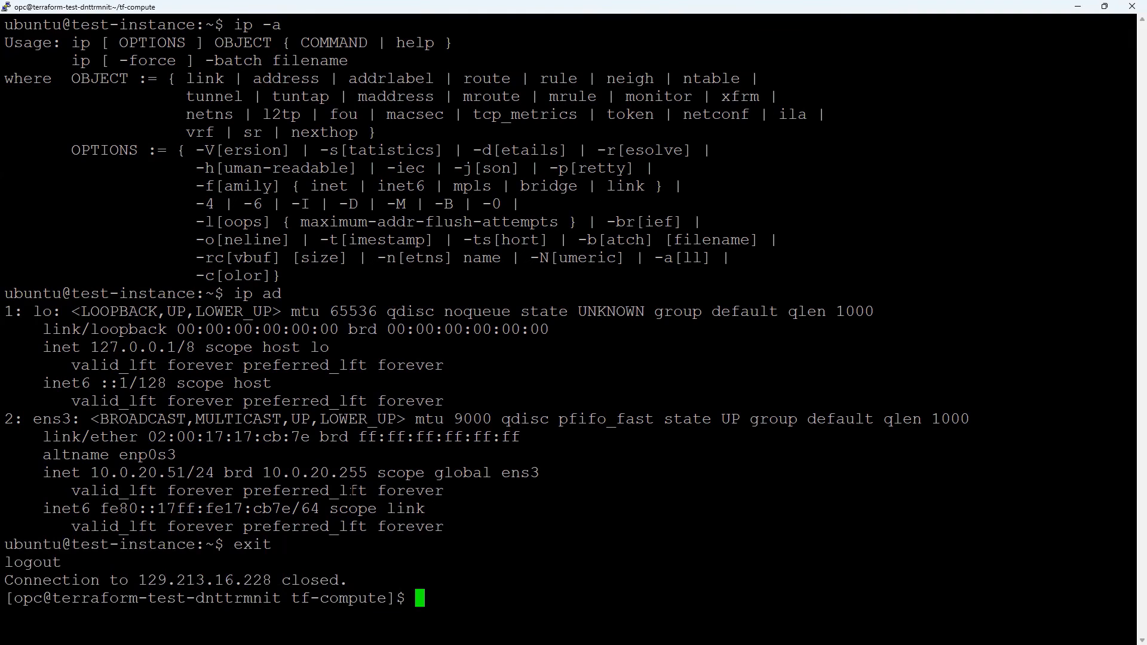
pyautogui.write('terrafo')
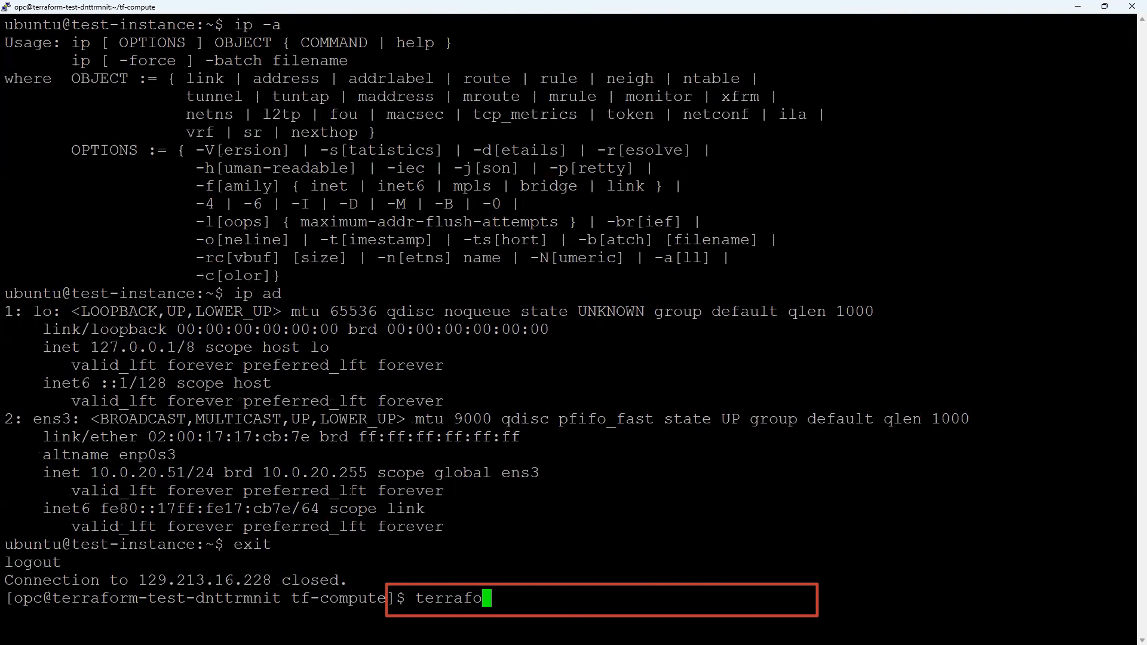